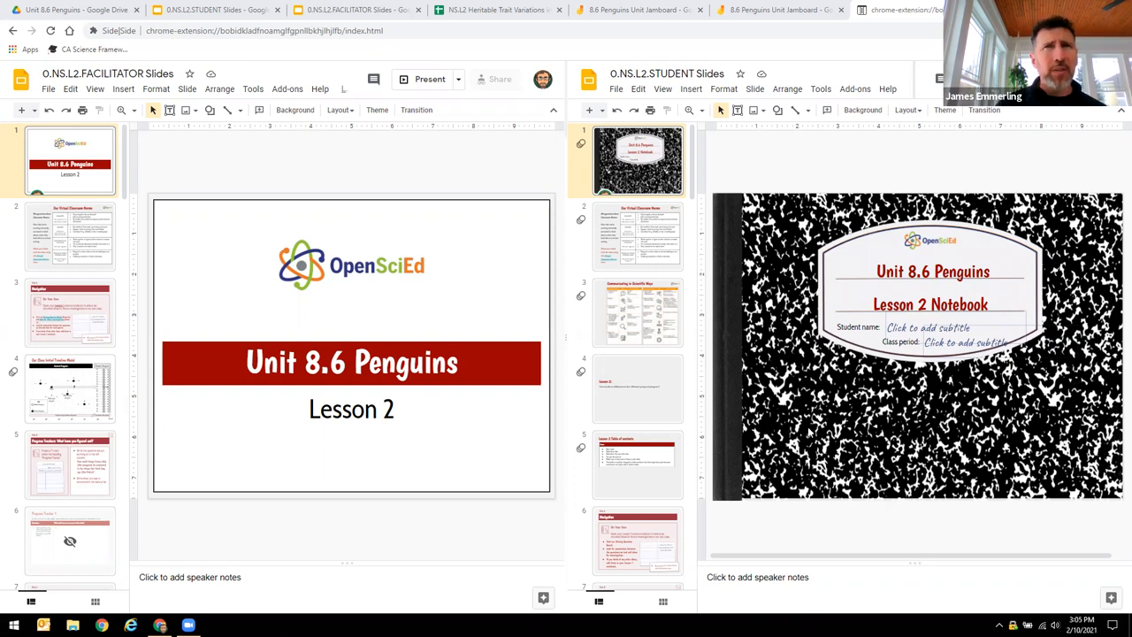
mouse_move(402, 372)
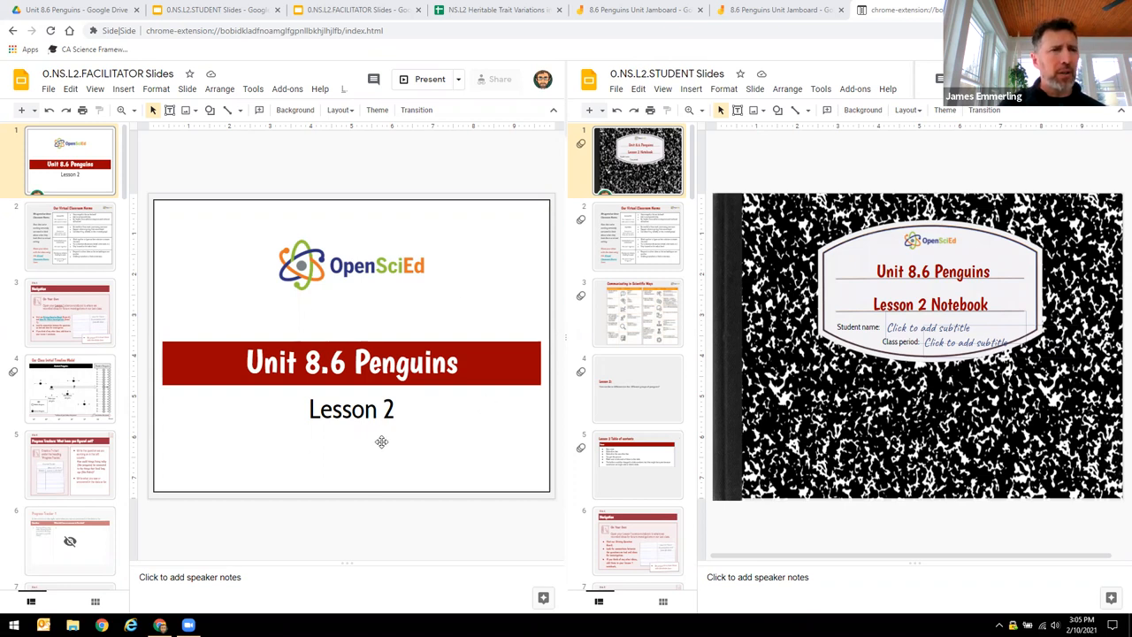
mouse_move(933, 429)
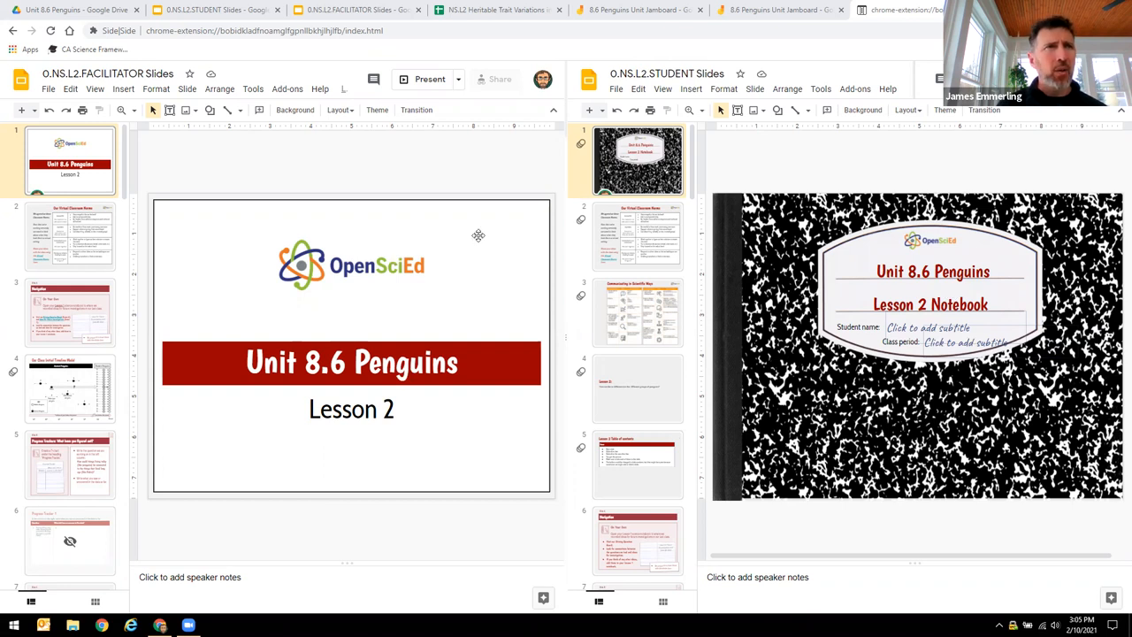
mouse_move(173, 358)
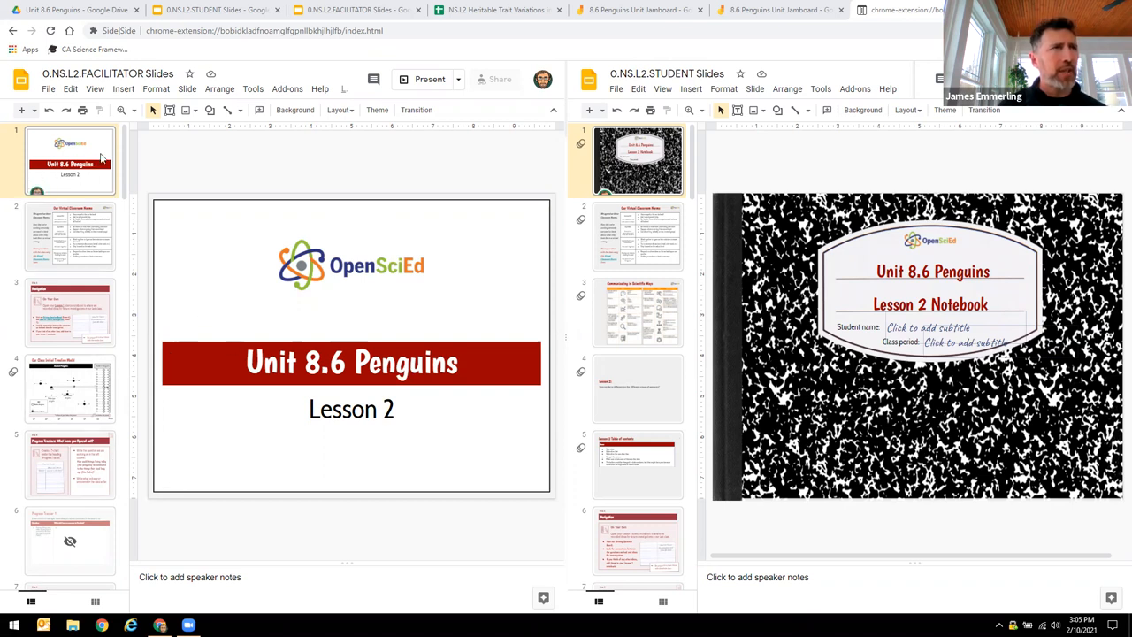
mouse_move(482, 190)
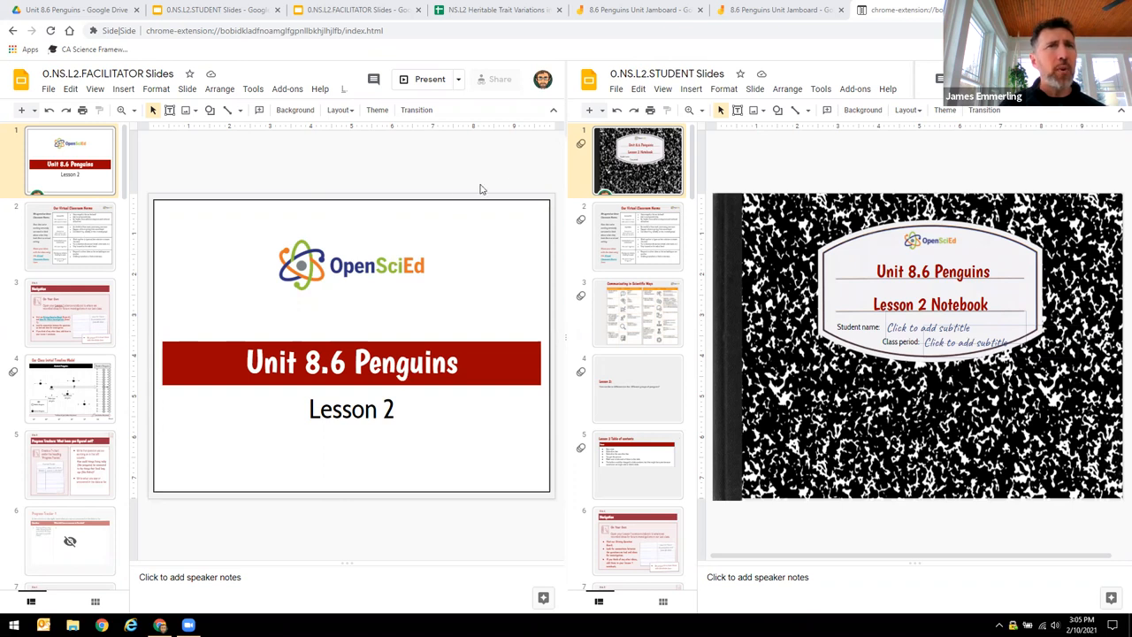
mouse_move(513, 143)
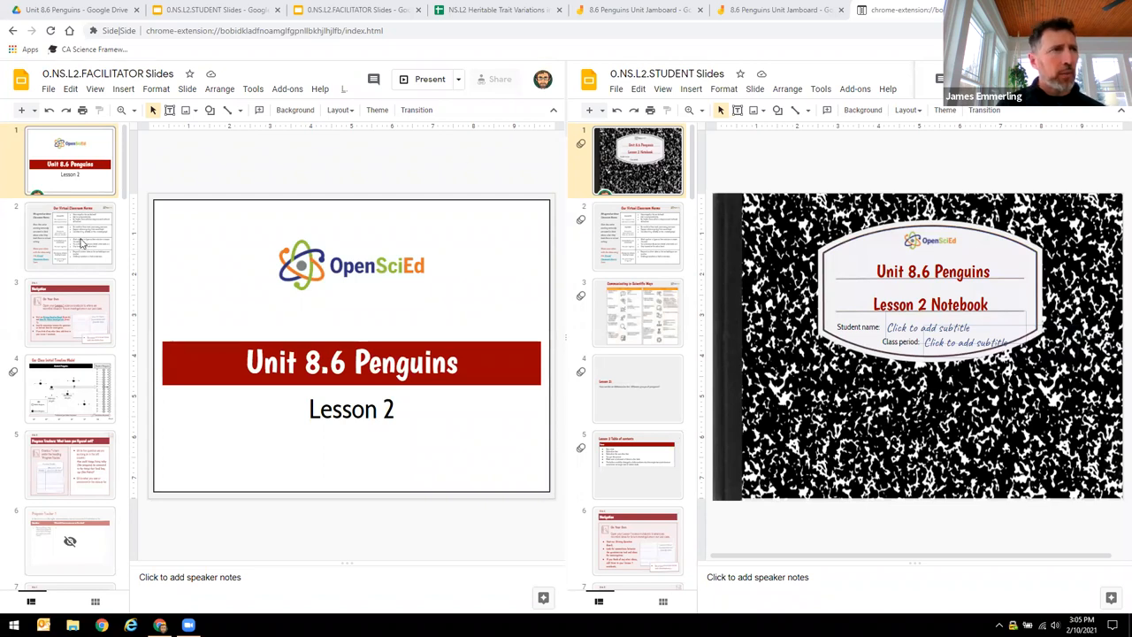
Step: Move both decks to Slide A, Navigation, via the facilitator's classroom norms slide
click(69, 236)
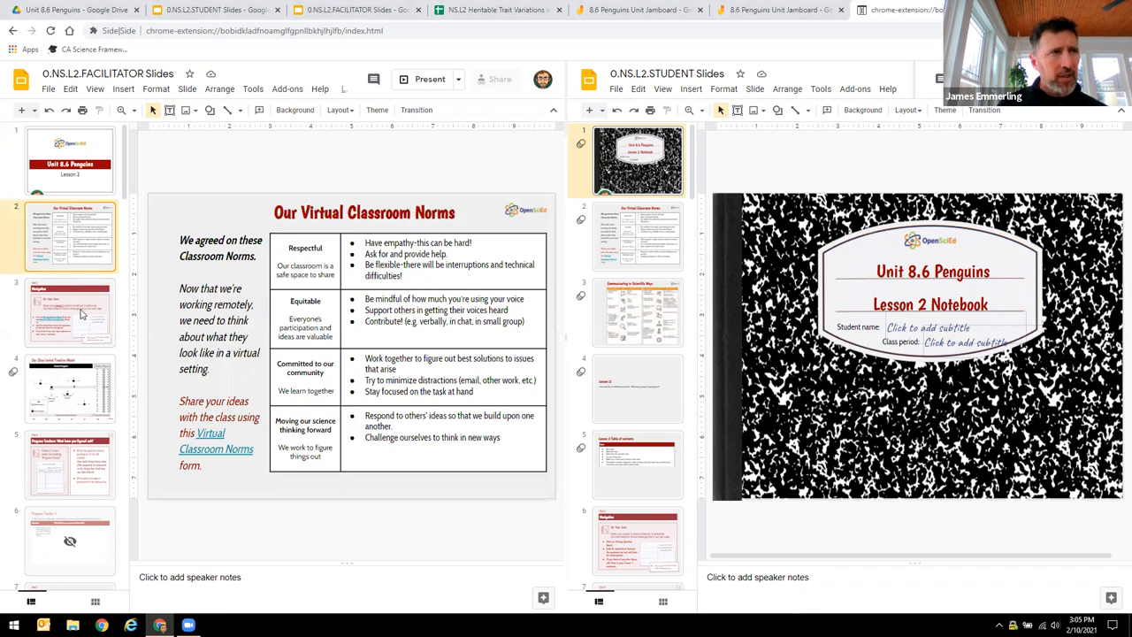
click(70, 312)
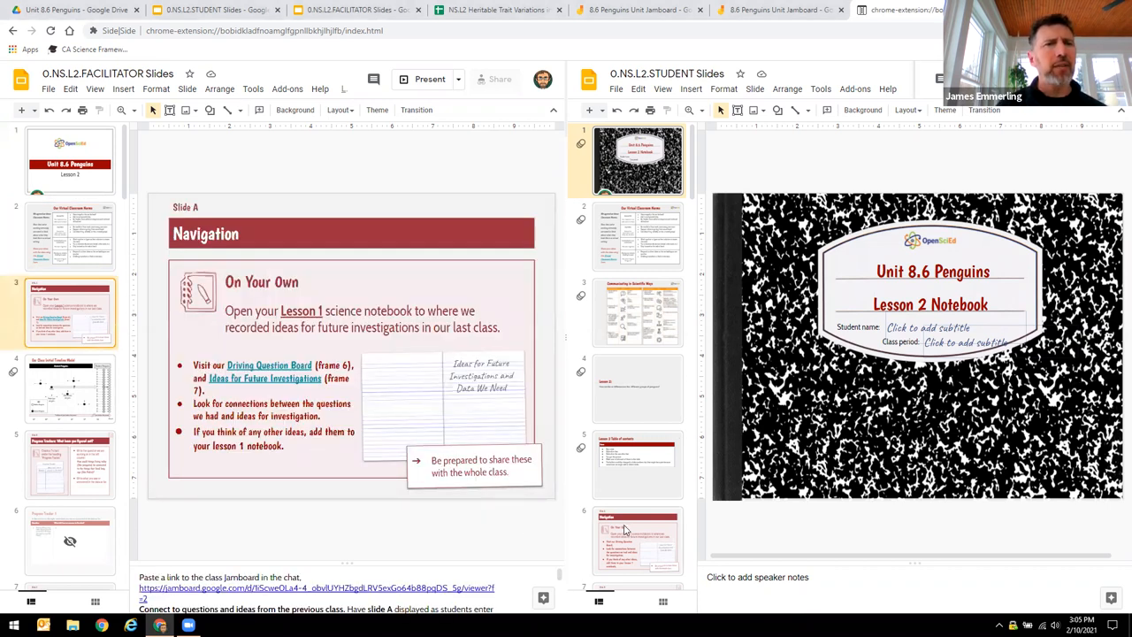
click(639, 539)
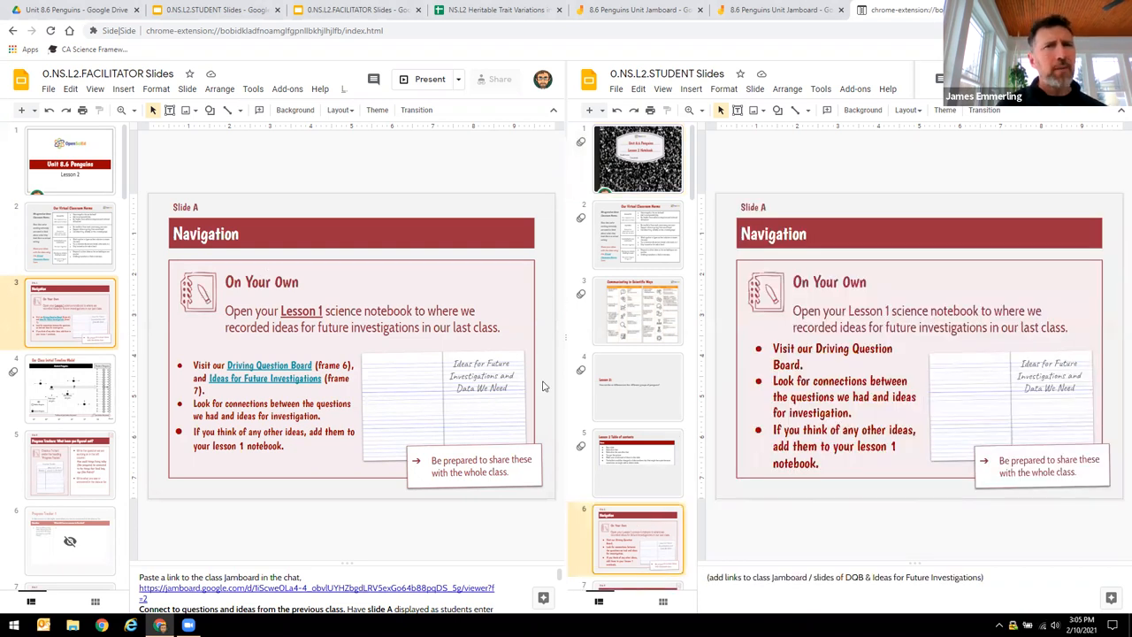
scroll(down, 3)
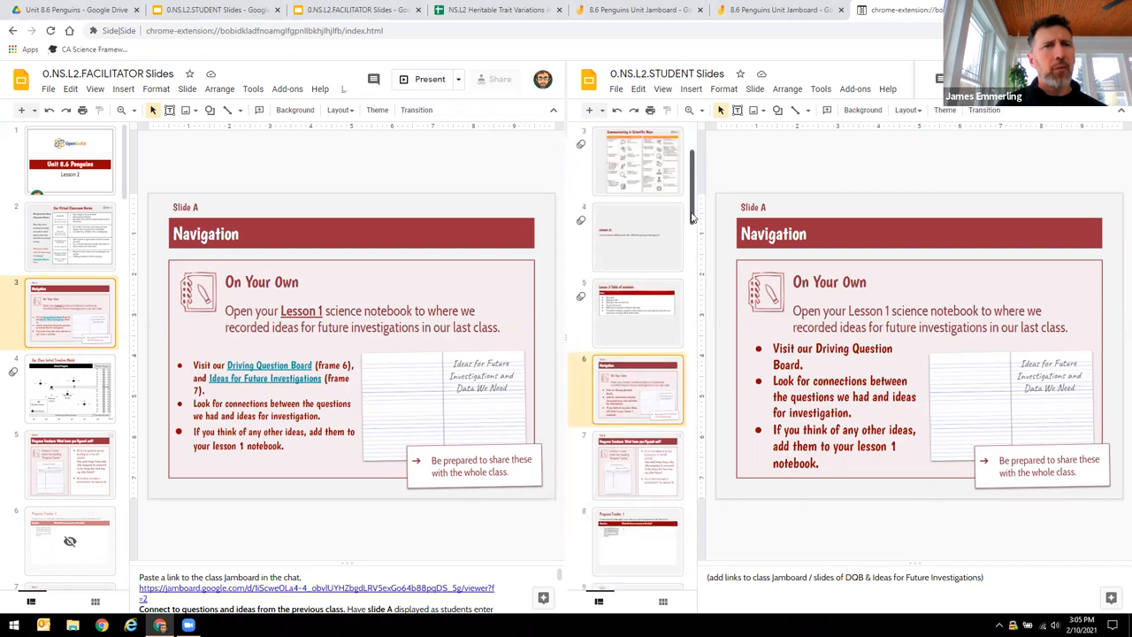
scroll(down, 3)
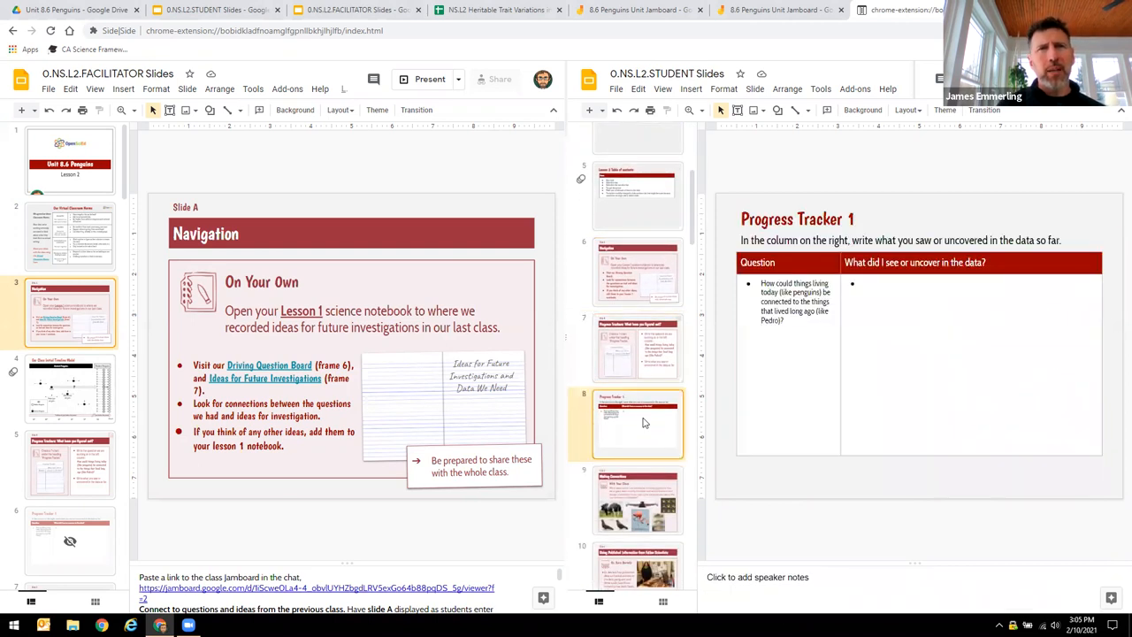
mouse_move(637, 403)
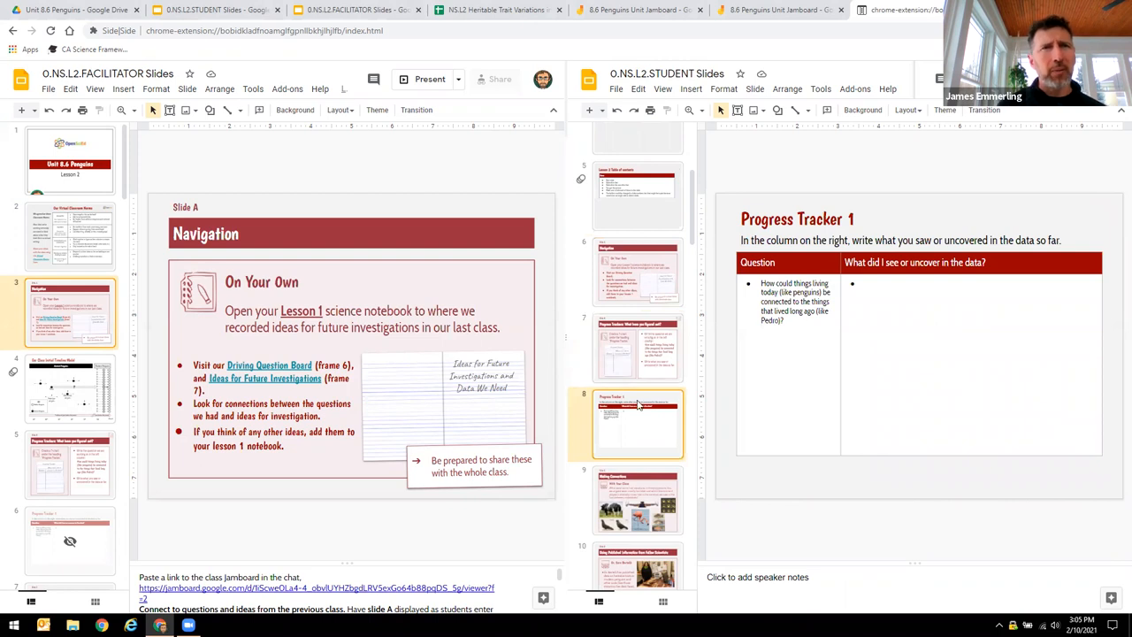
mouse_move(638, 425)
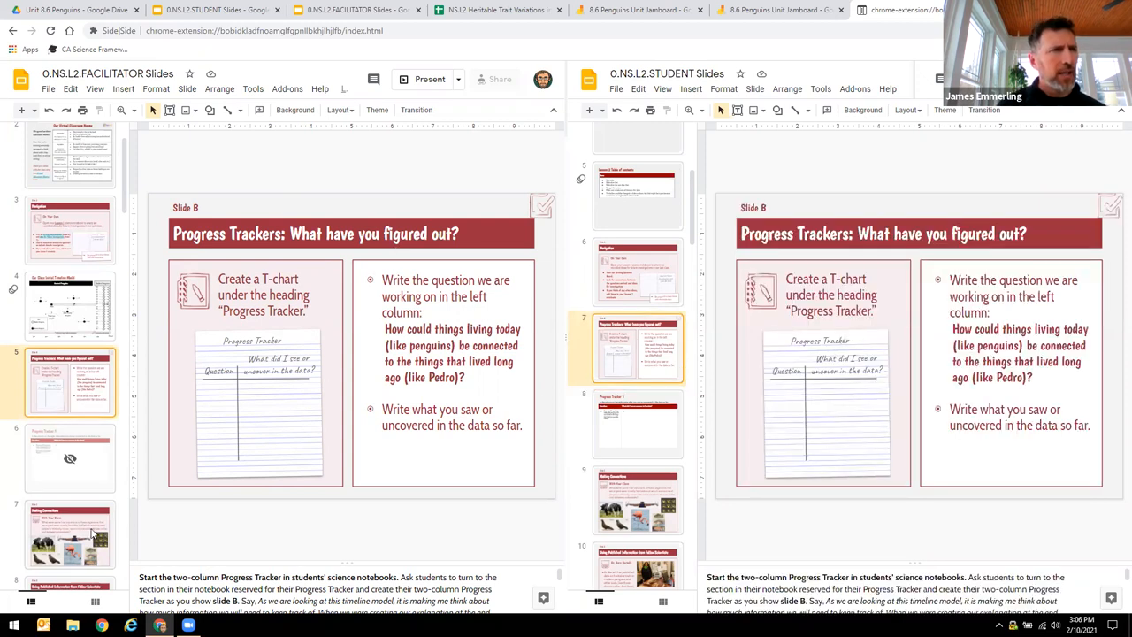
Step: Open Slide C, Making Connections, then advance the facilitator deck through Slide D to the heritable-traits patterns slide
click(70, 534)
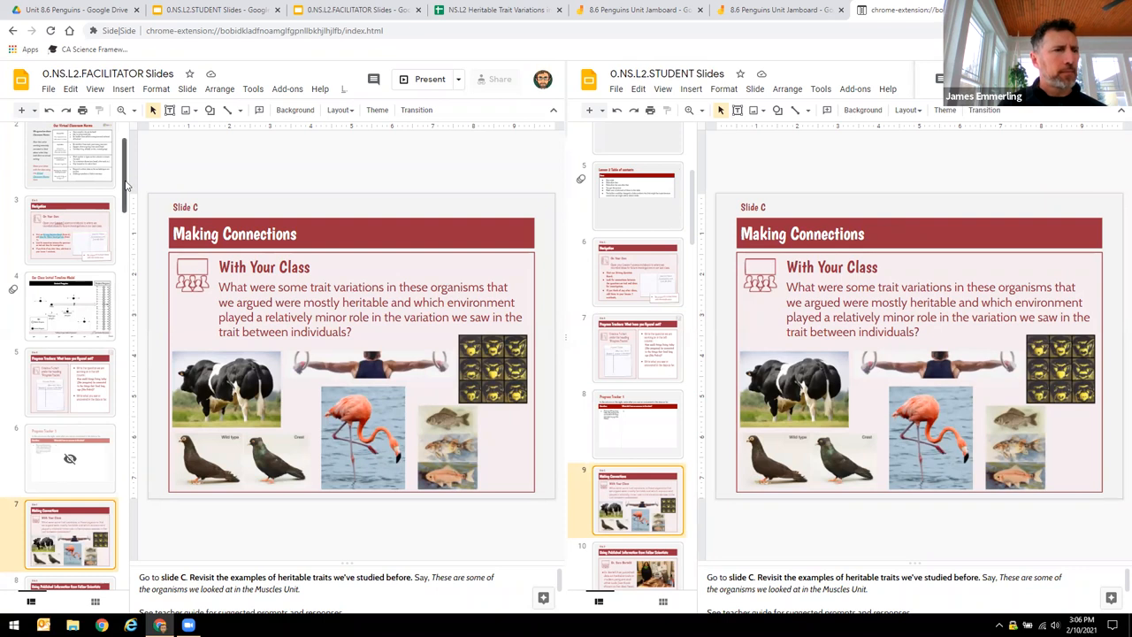
scroll(down, 3)
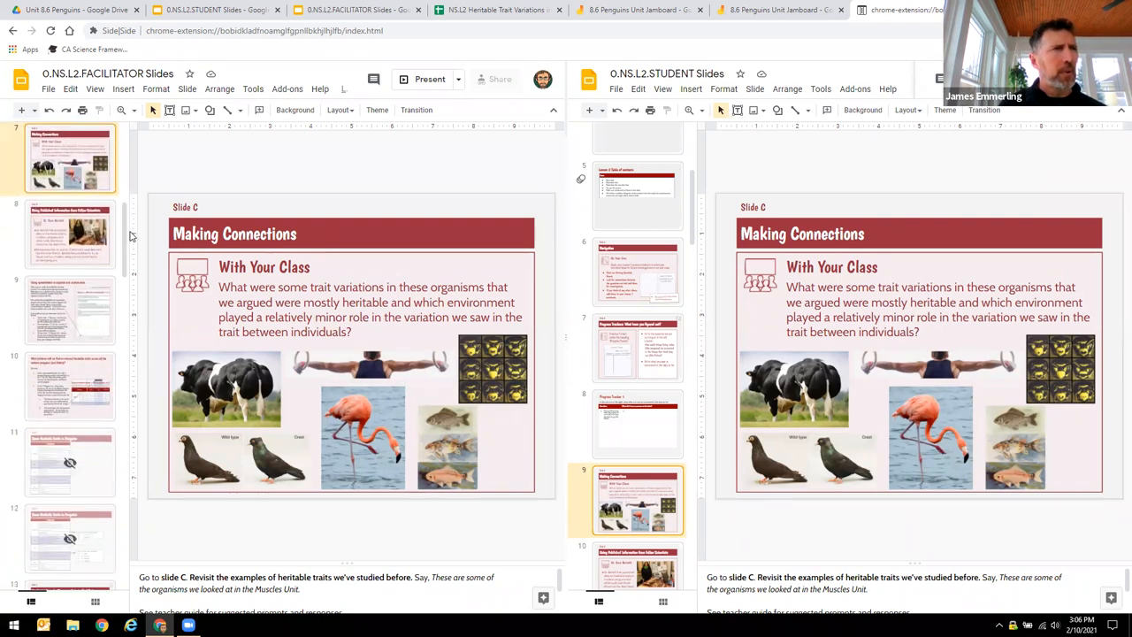
click(71, 234)
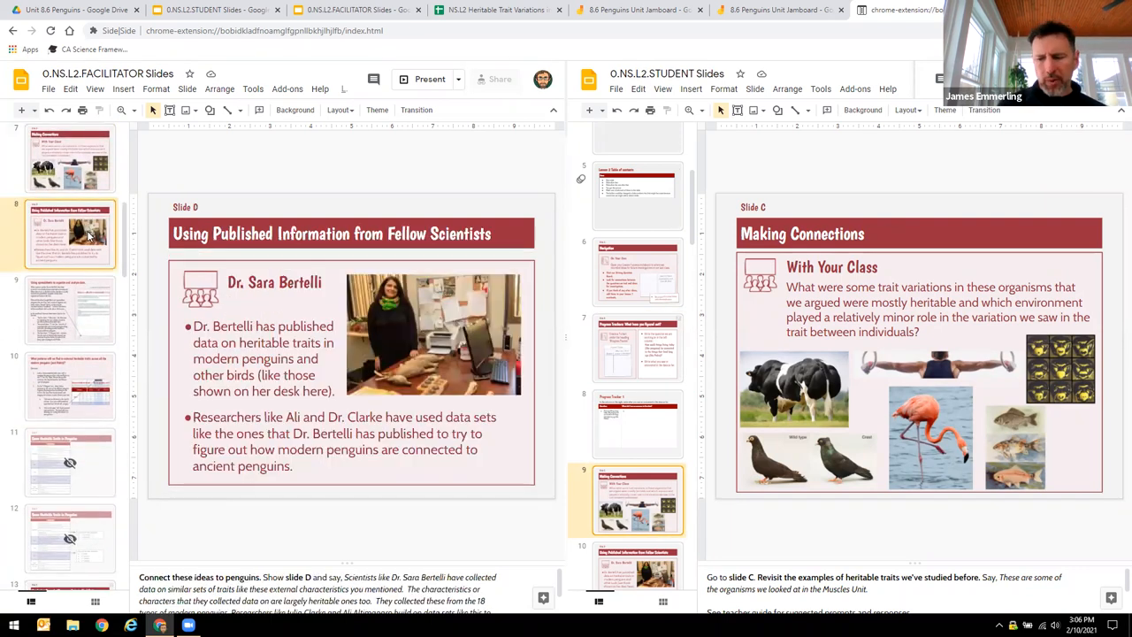
click(69, 310)
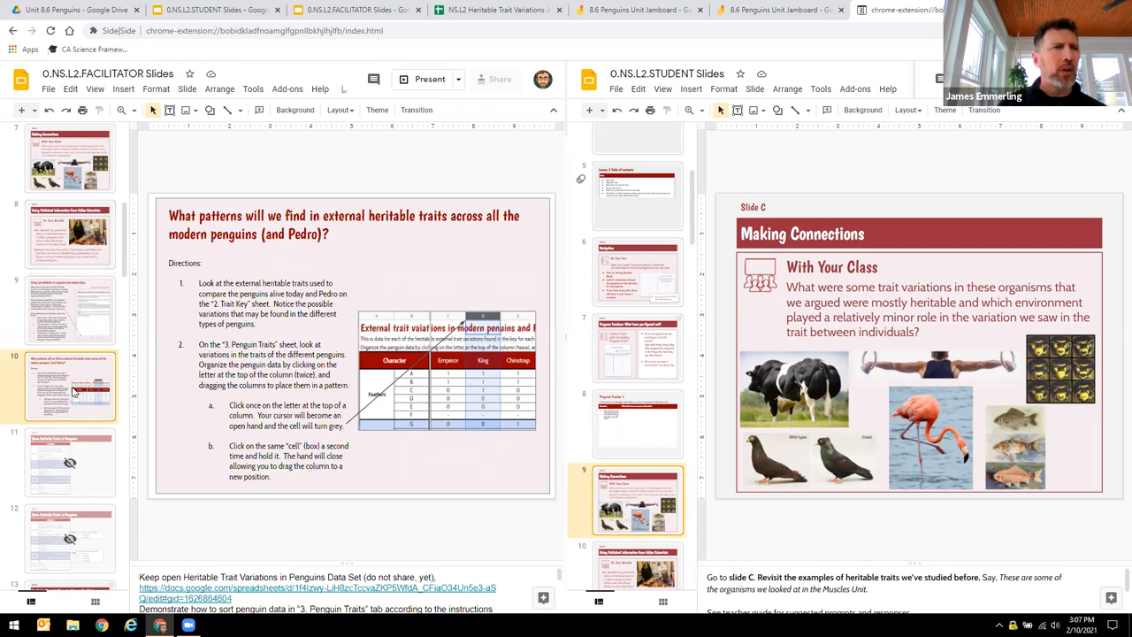
mouse_move(476, 345)
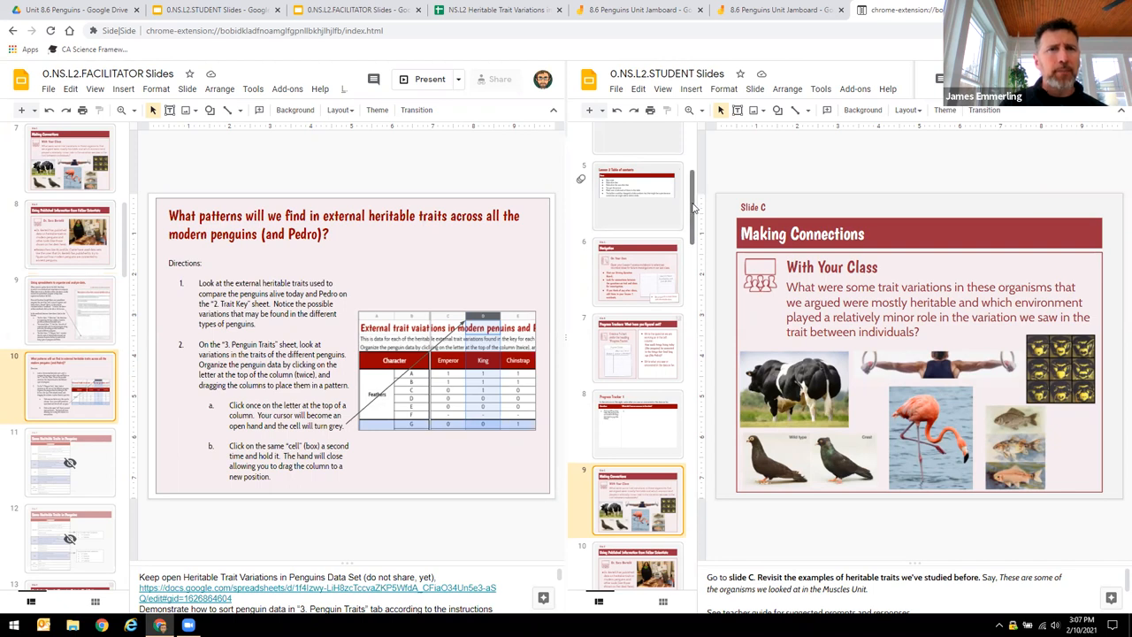
Step: Open student slide 12, the penguin trait patterns directions slide
scroll(down, 3)
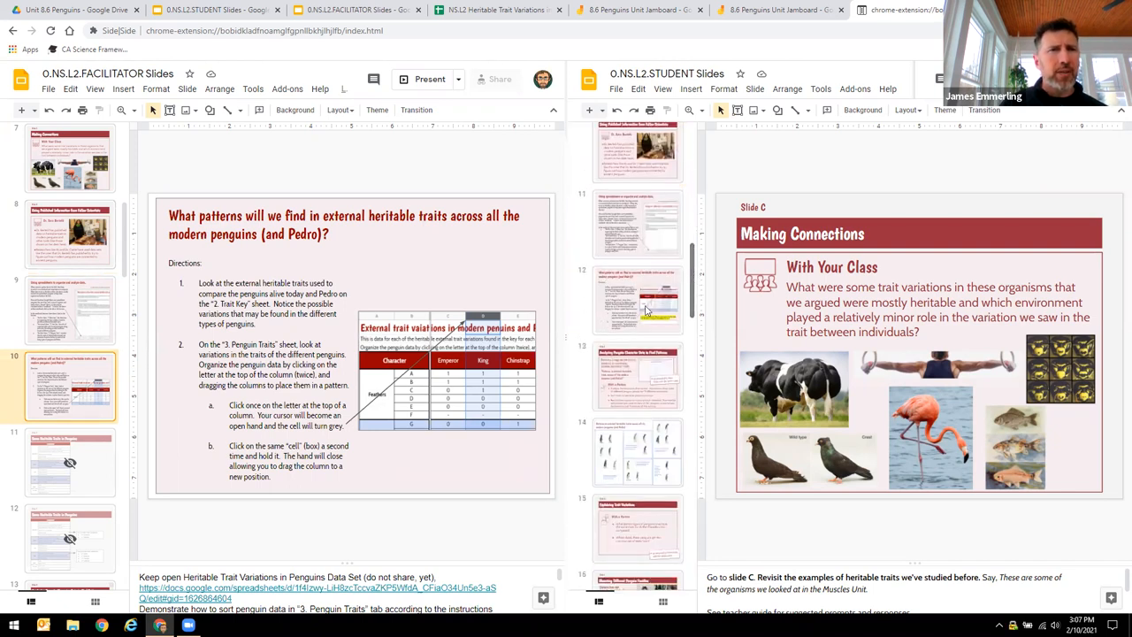
click(638, 298)
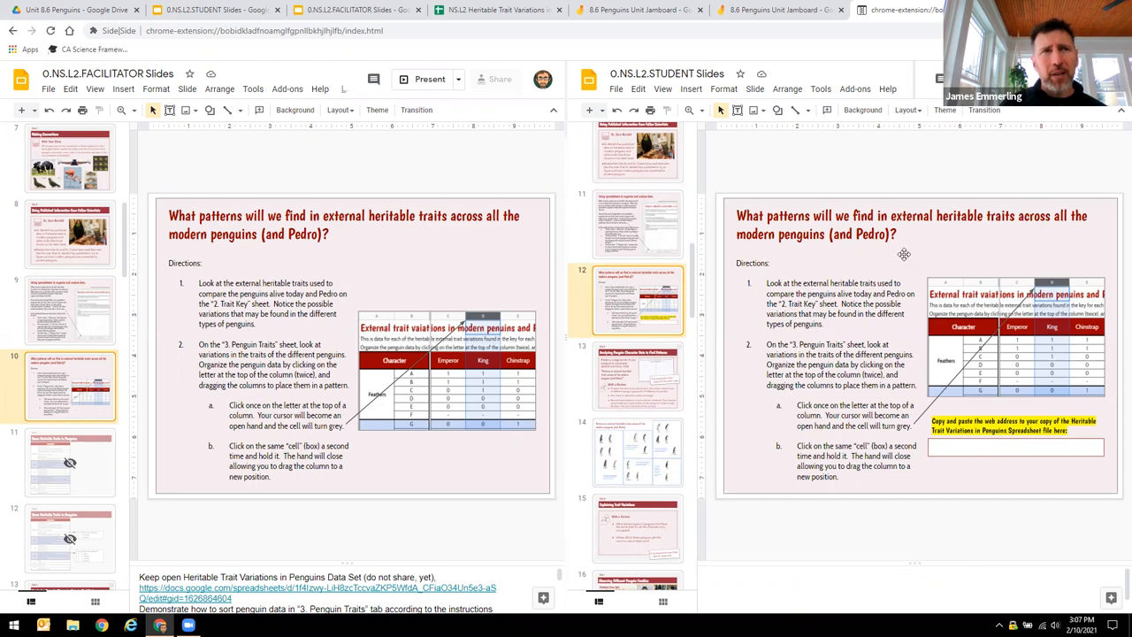
mouse_move(928, 257)
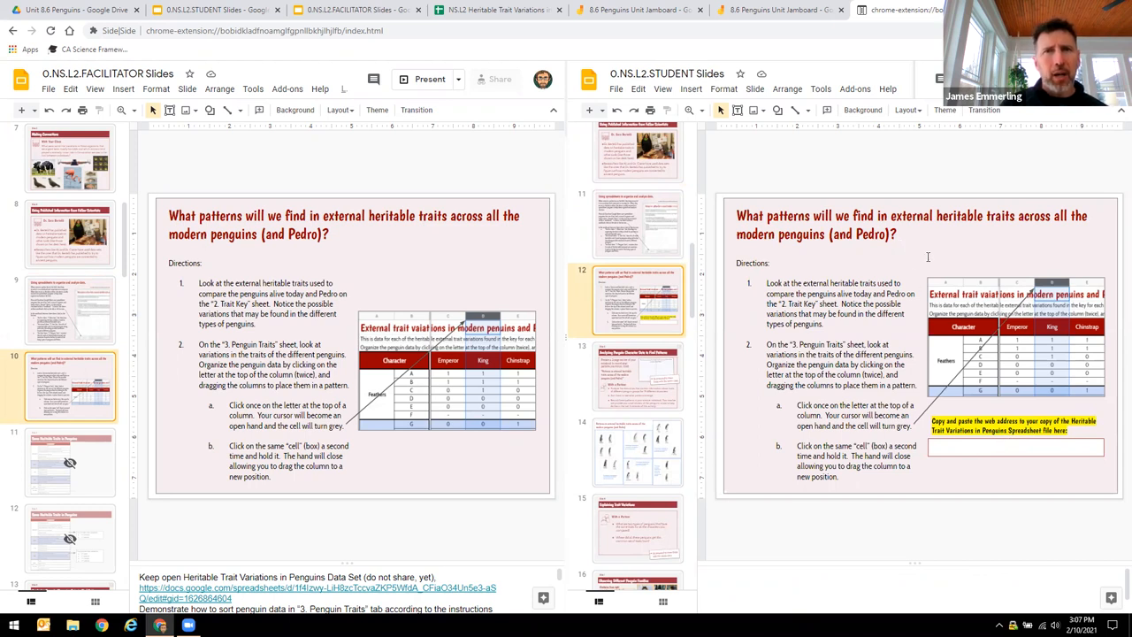
mouse_move(924, 455)
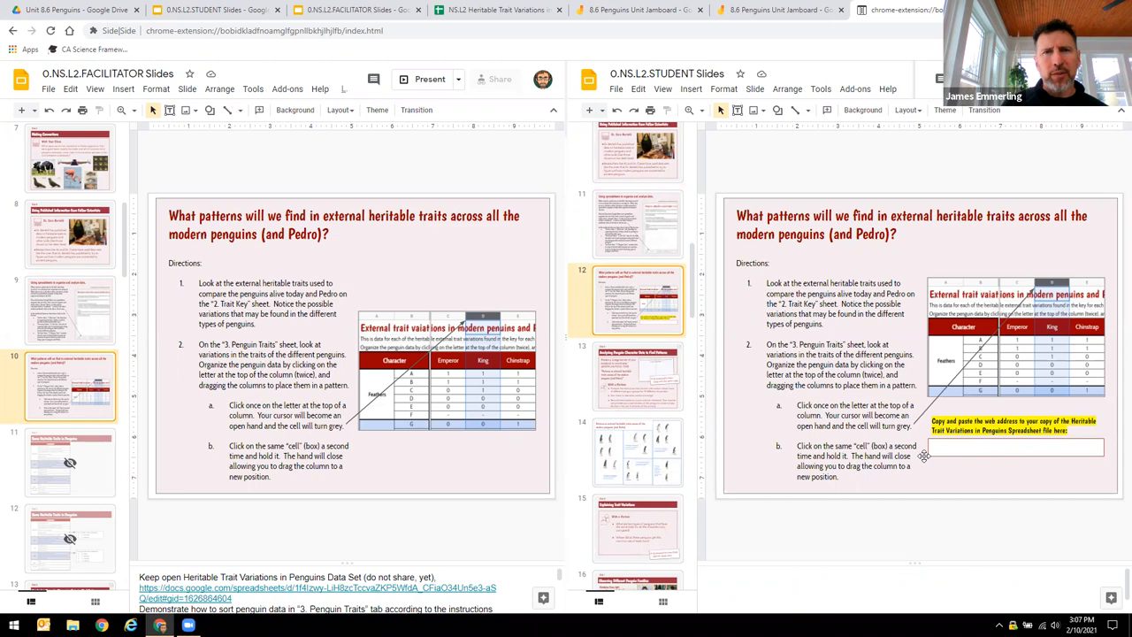
mouse_move(966, 292)
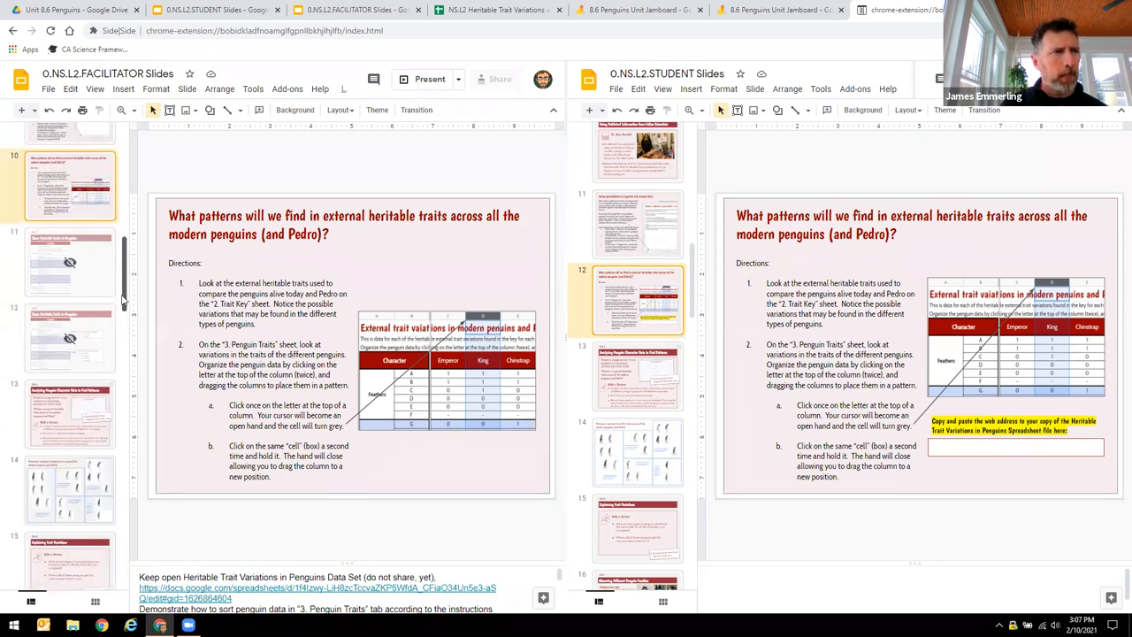
Step: Scroll the student filmstrip and open the penguin sticker-sorting slide
scroll(down, 3)
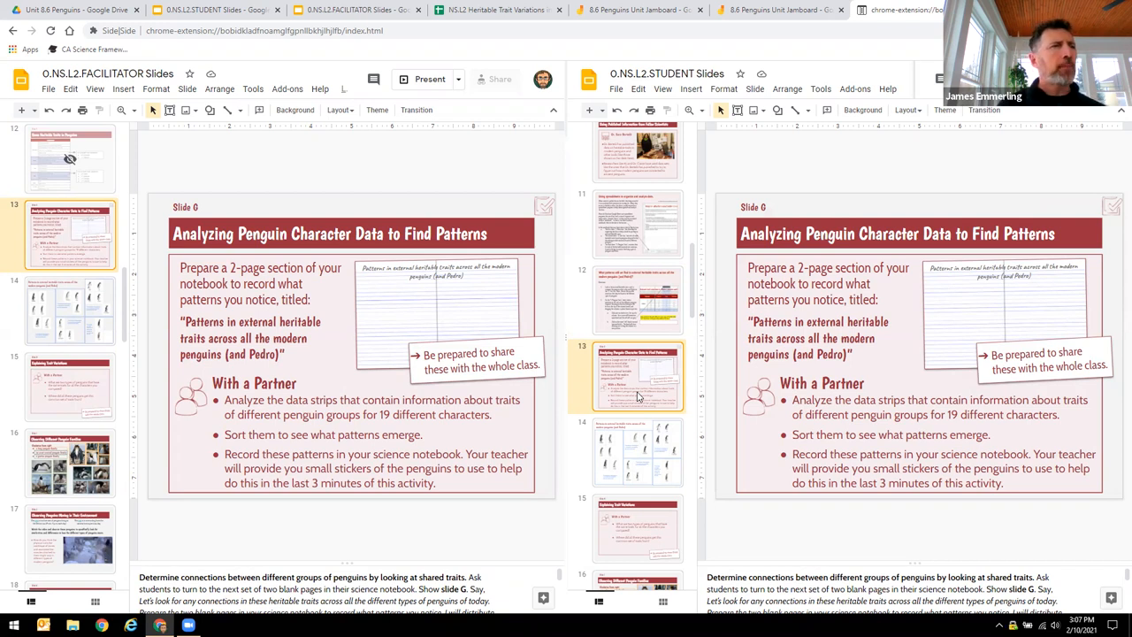
mouse_move(695, 448)
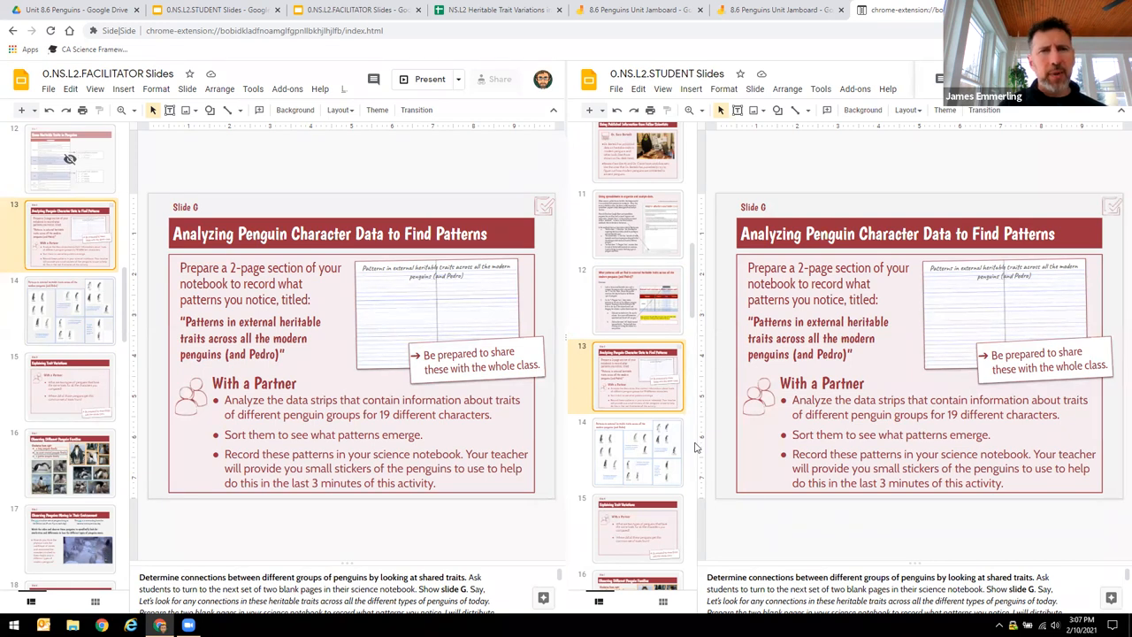
mouse_move(642, 447)
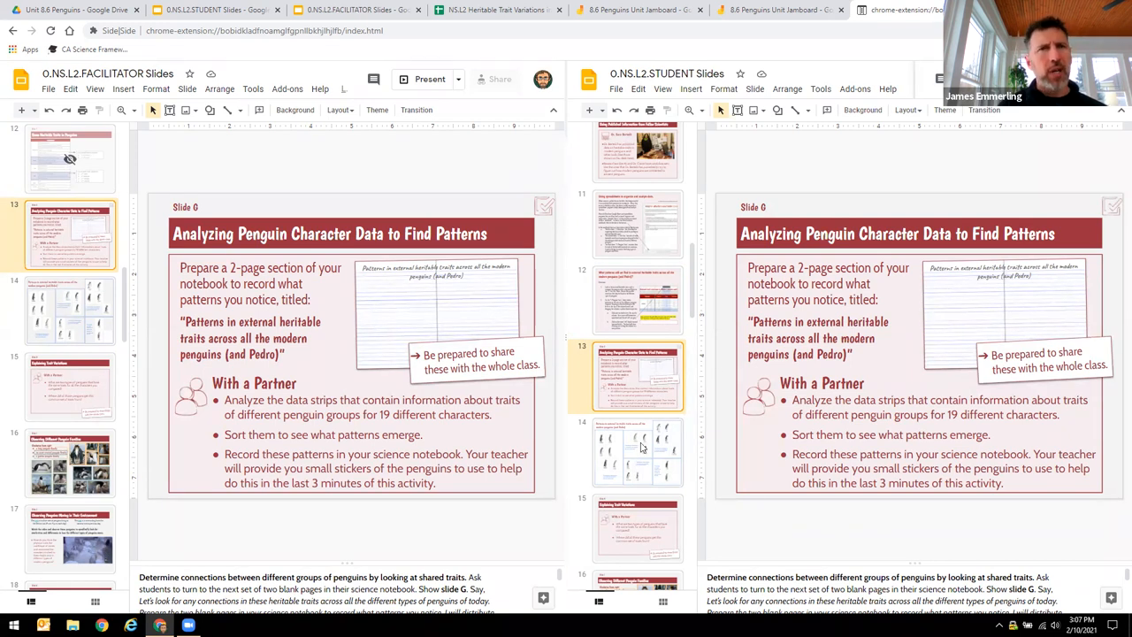
click(638, 452)
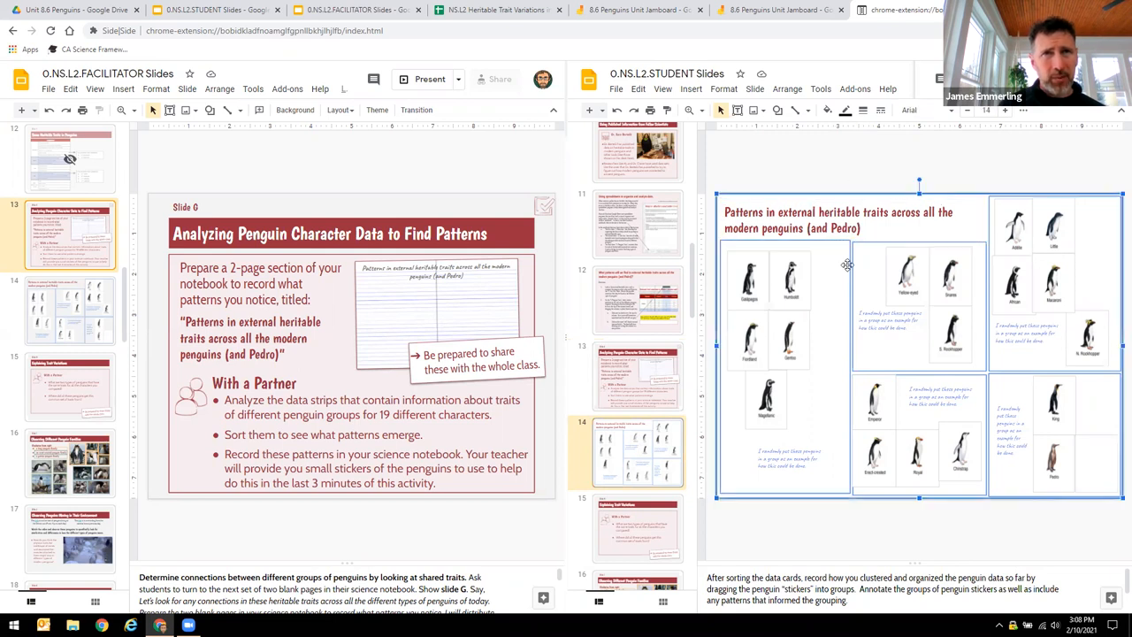
mouse_move(887, 307)
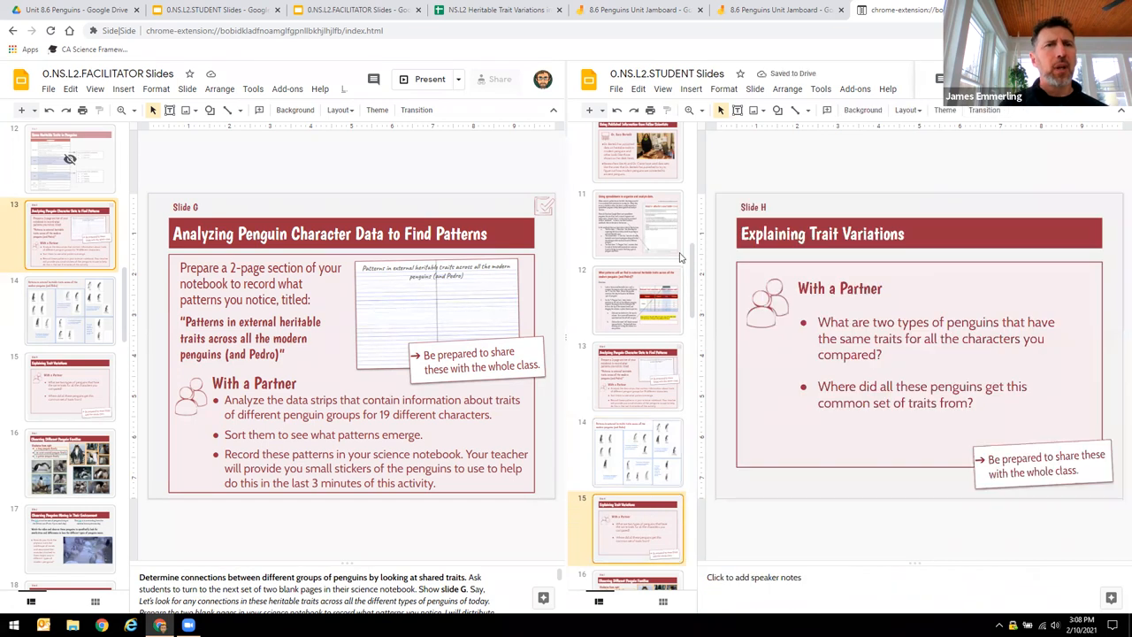
Step: Scroll the student filmstrip down to slide 24 and open Slide Q
scroll(down, 3)
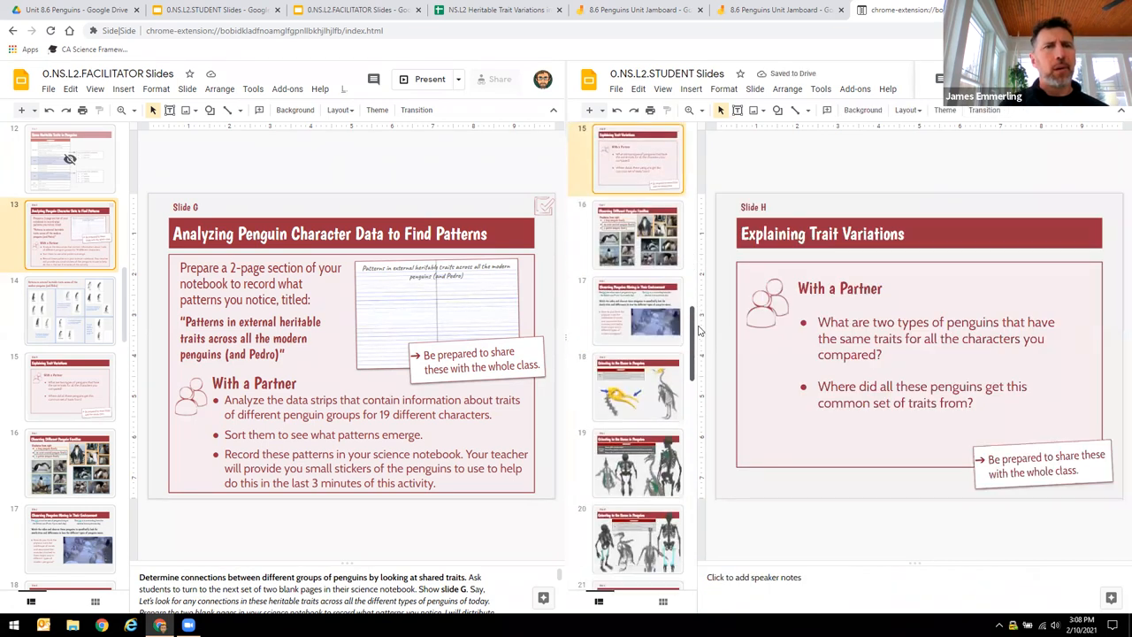
scroll(down, 3)
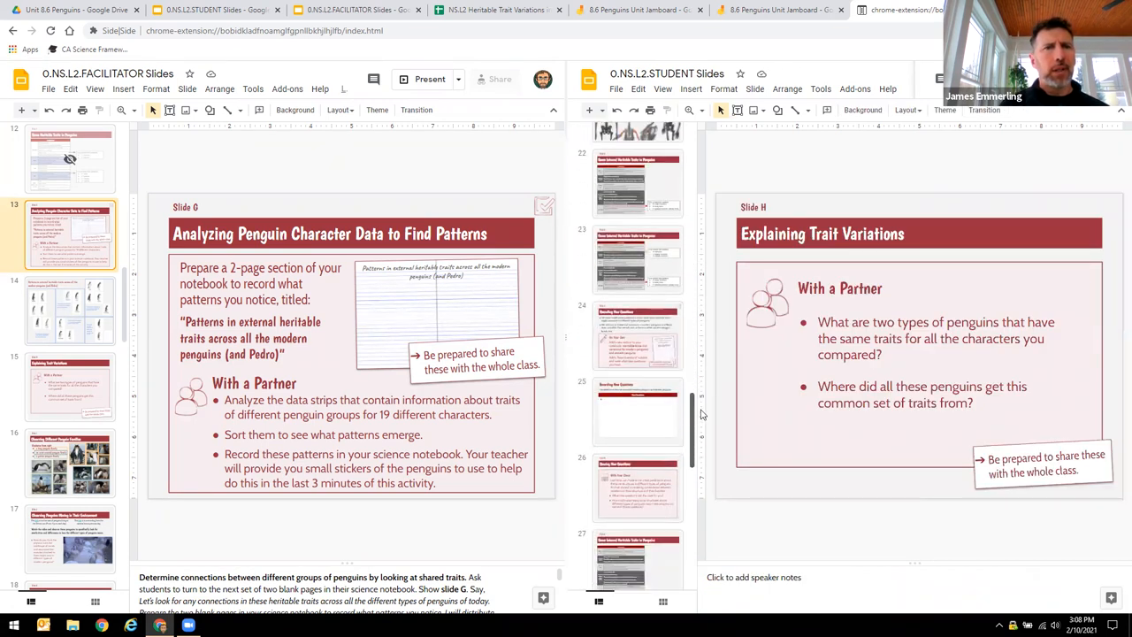
scroll(down, 3)
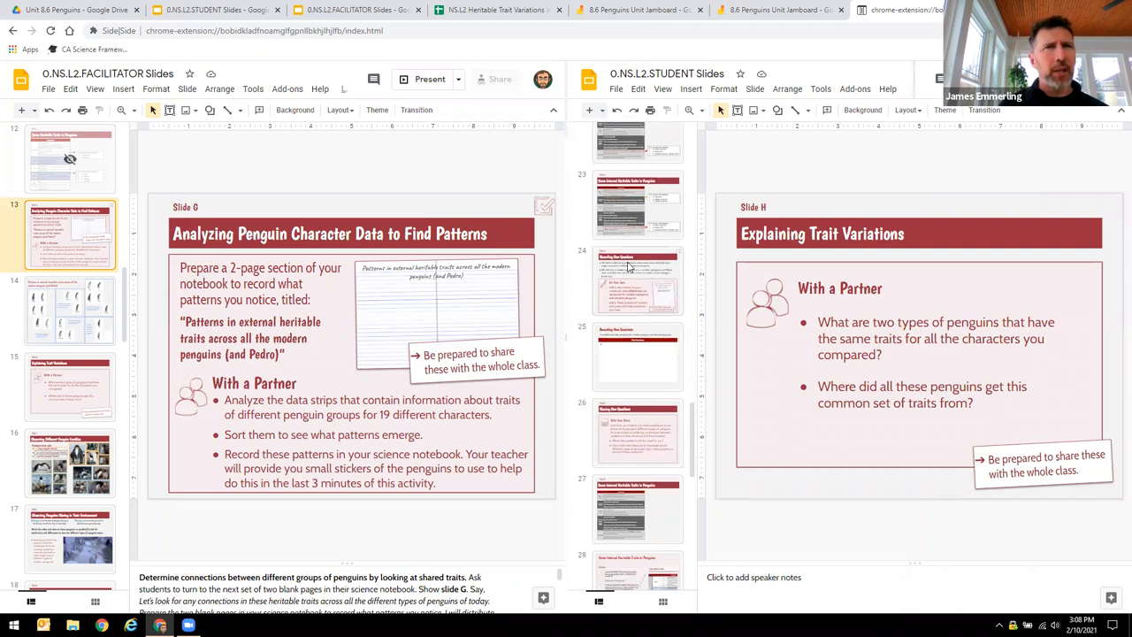
click(637, 280)
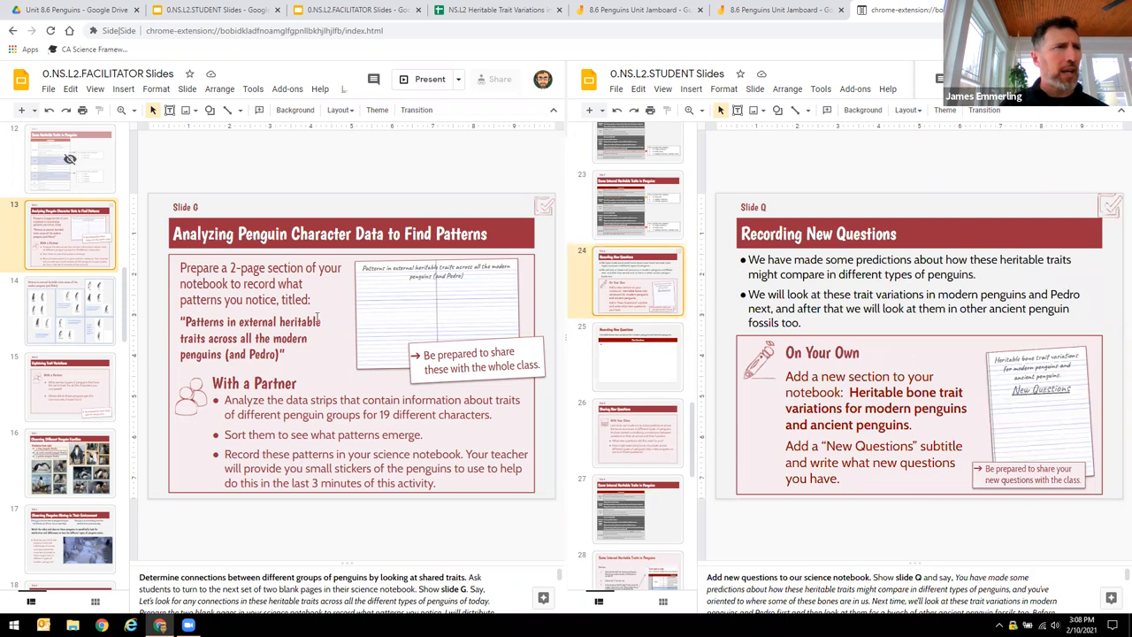
Step: Open Slide Q in the facilitator deck, then the student's blank New Questions page
scroll(down, 3)
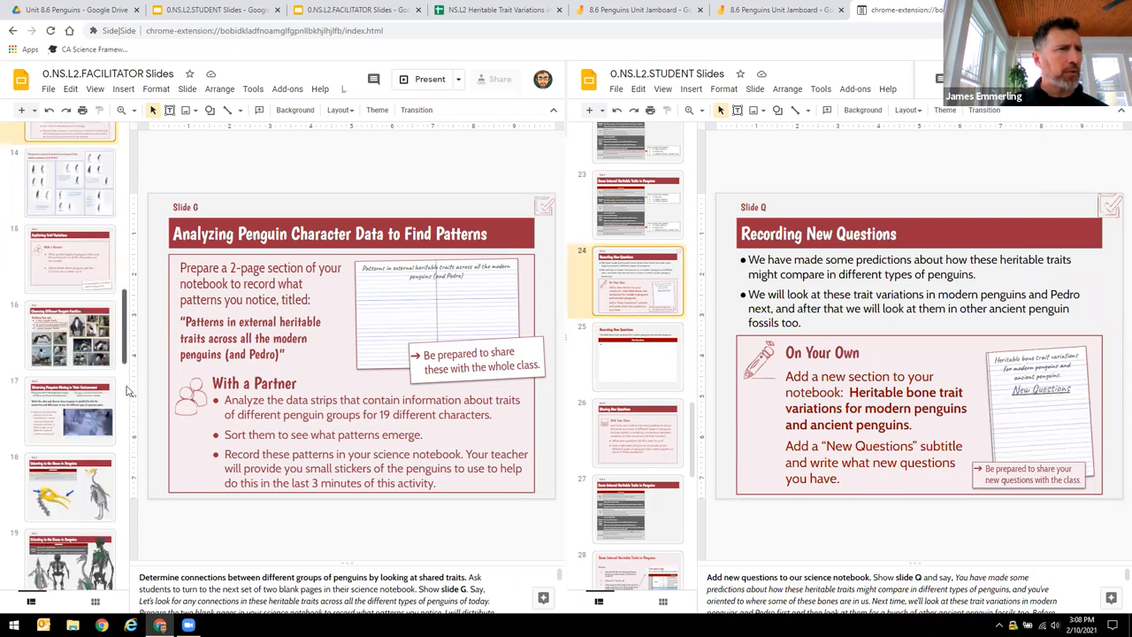
scroll(down, 3)
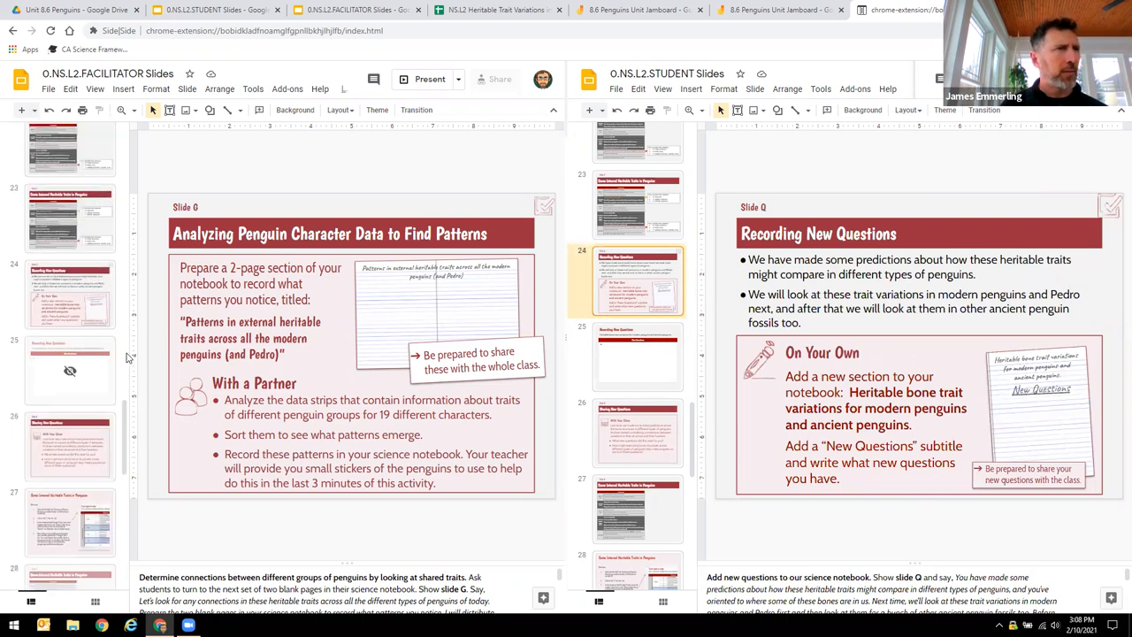
click(70, 295)
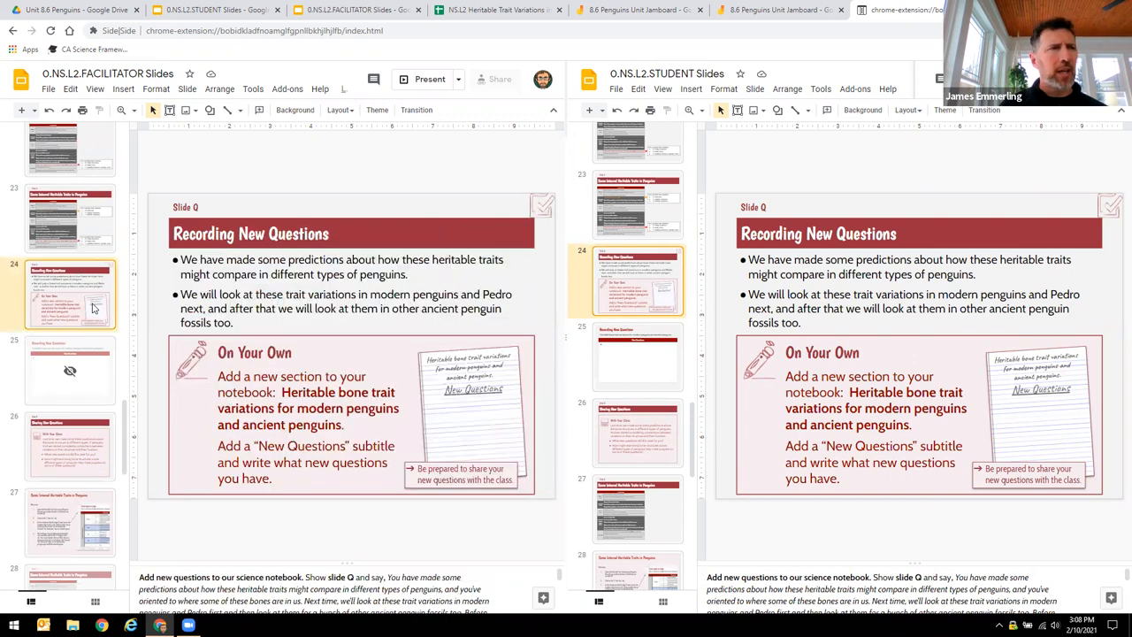
mouse_move(645, 308)
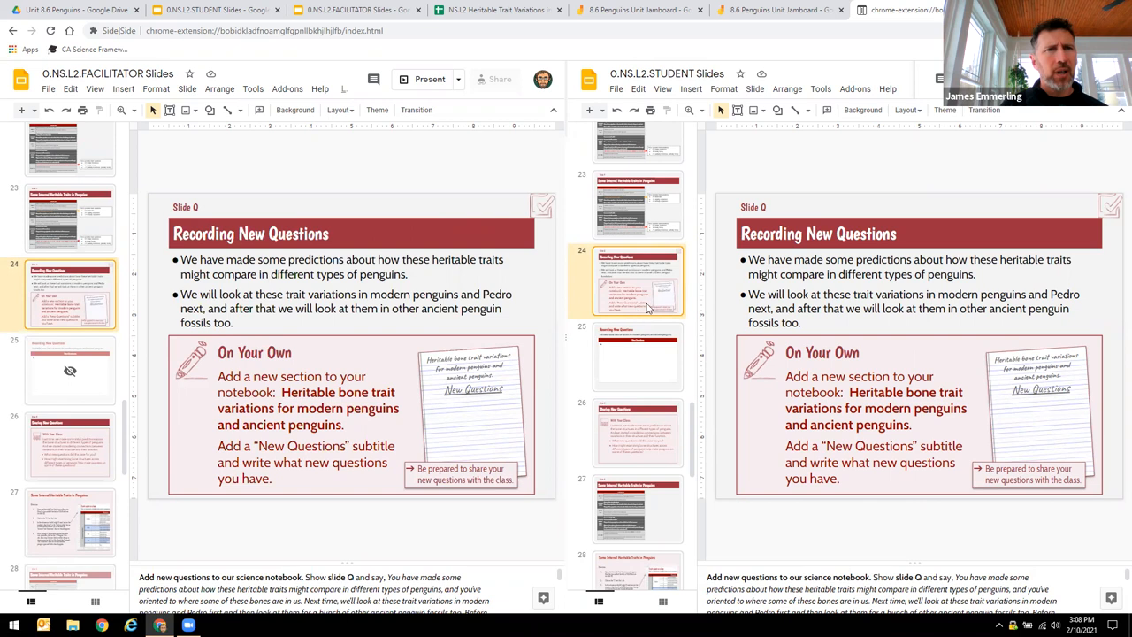
click(637, 356)
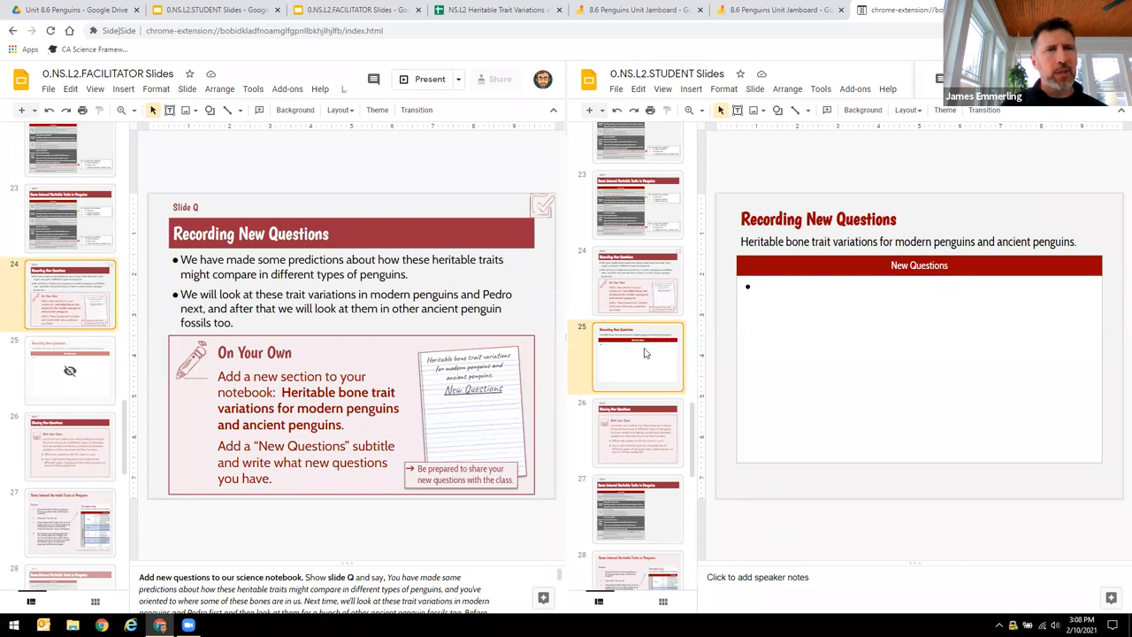
mouse_move(119, 425)
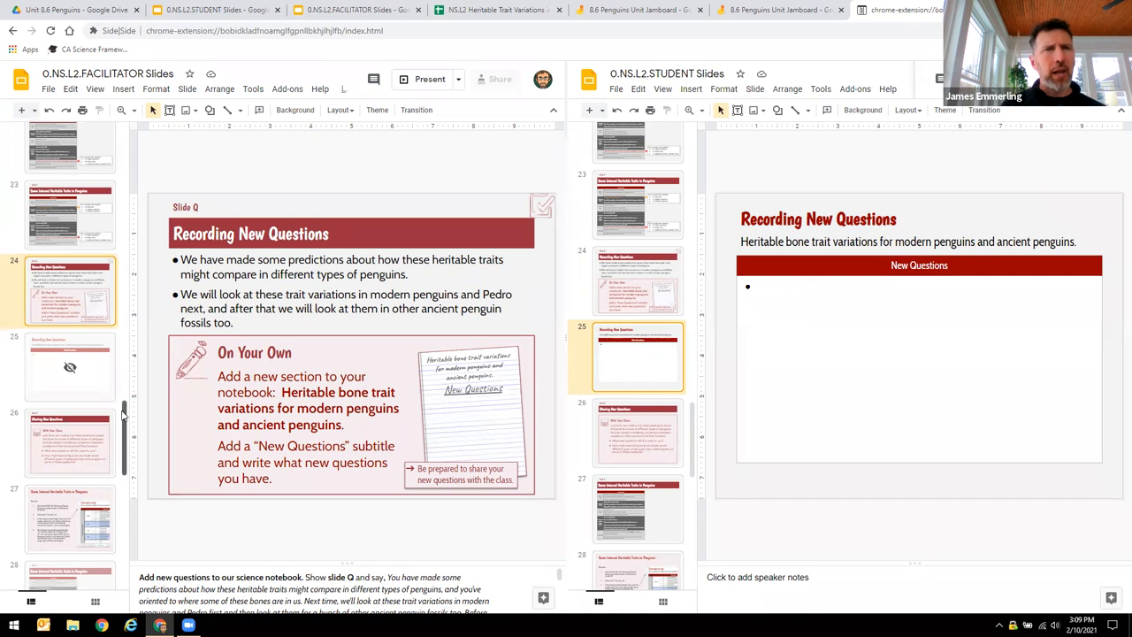
scroll(down, 3)
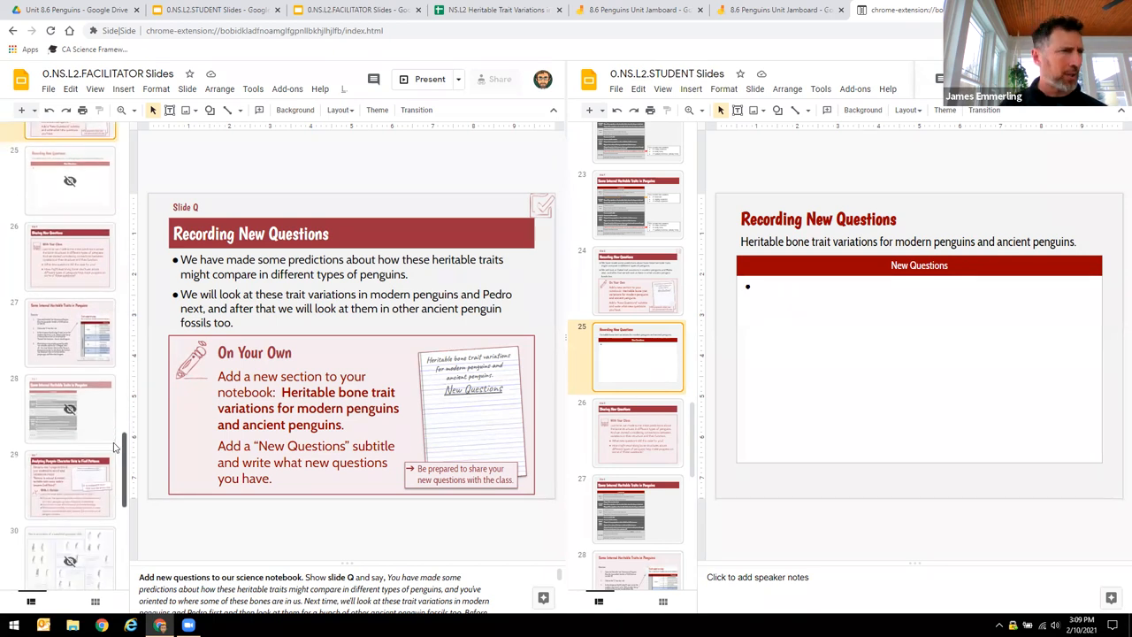
scroll(down, 3)
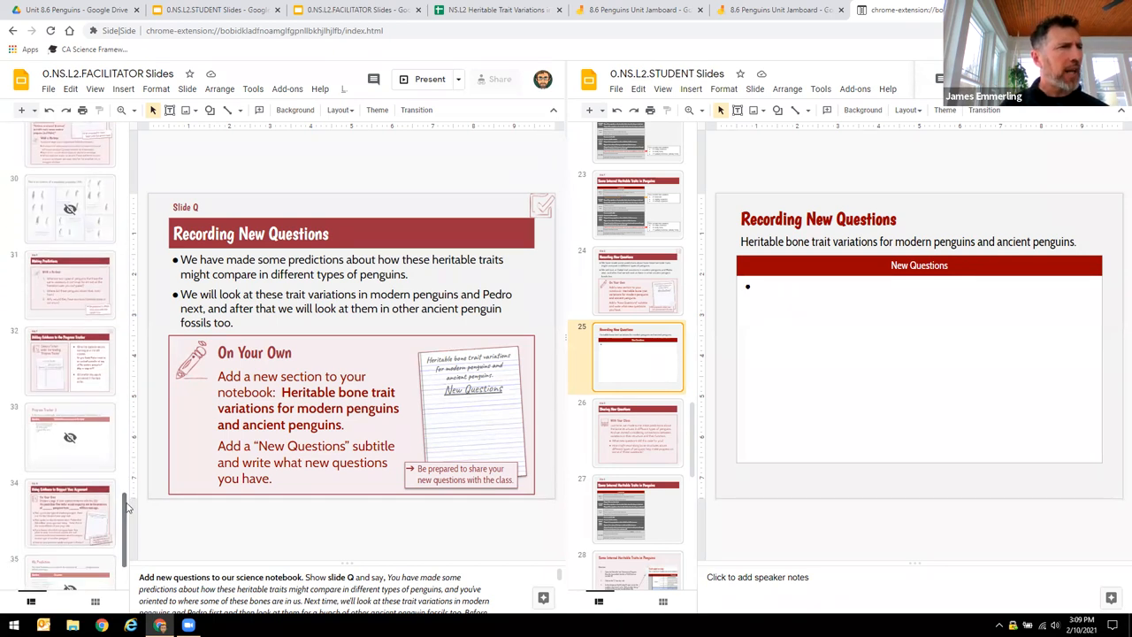
scroll(down, 3)
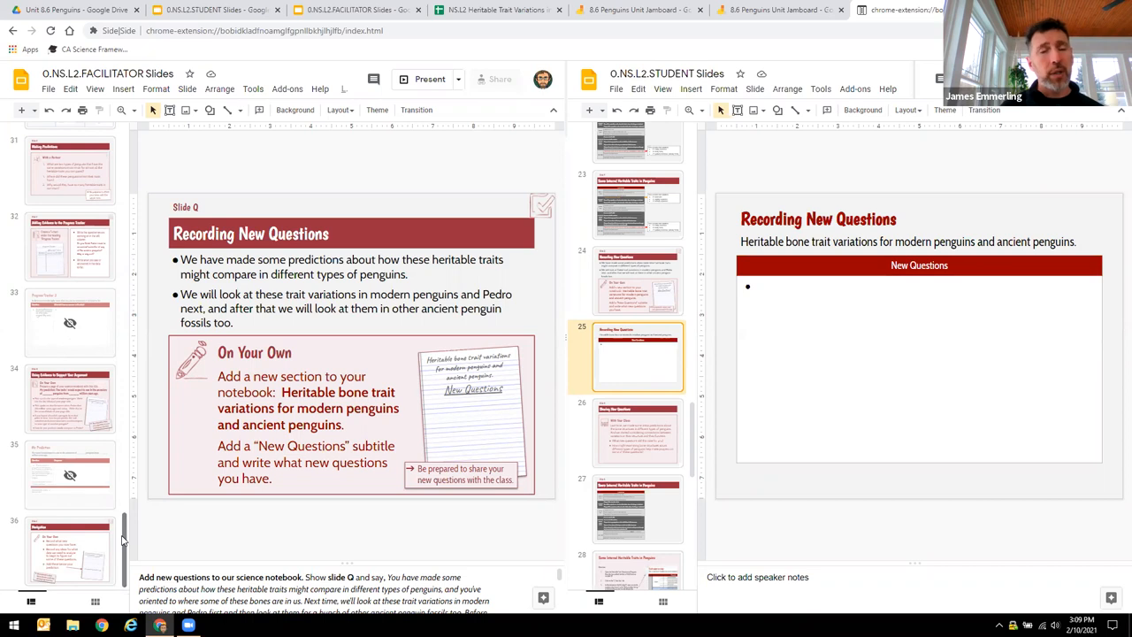
mouse_move(156, 519)
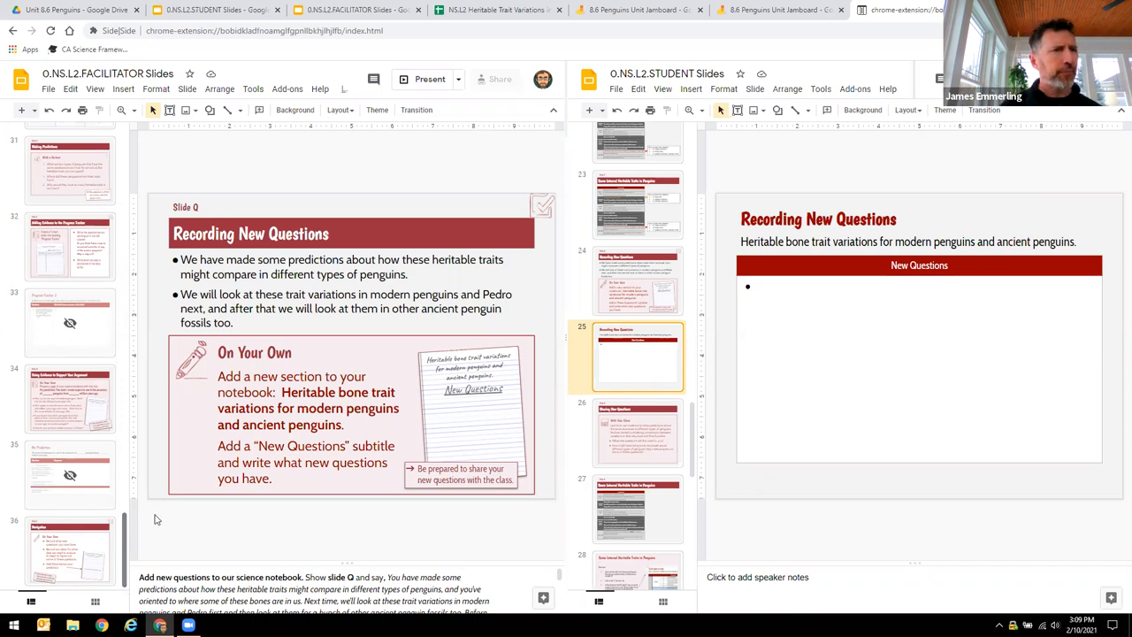
mouse_move(286, 522)
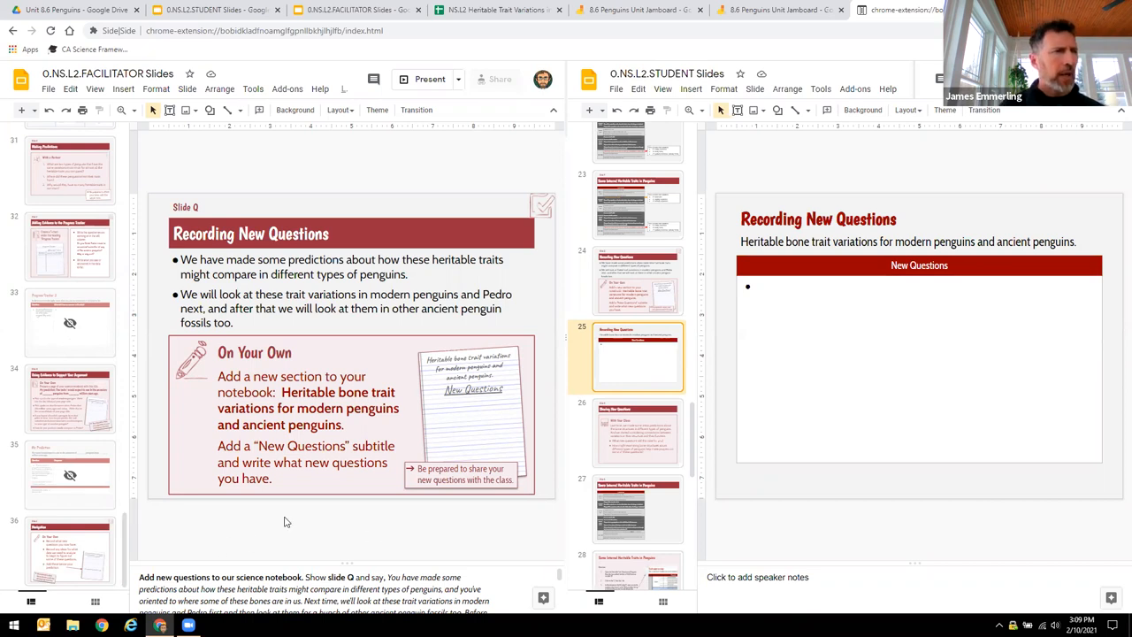
mouse_move(261, 545)
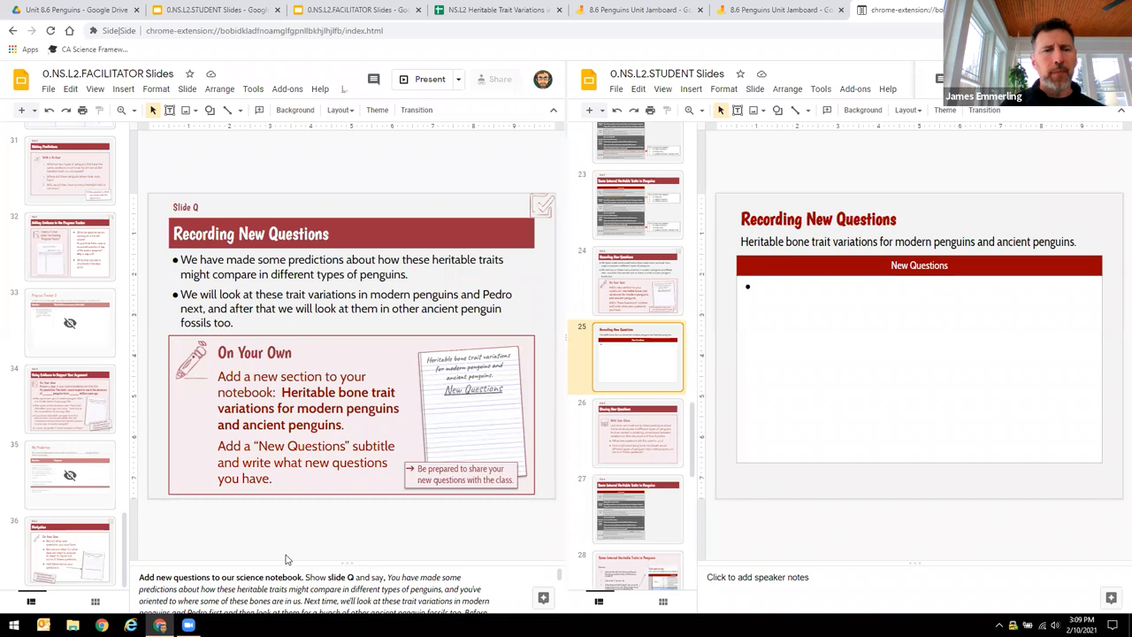
mouse_move(475, 219)
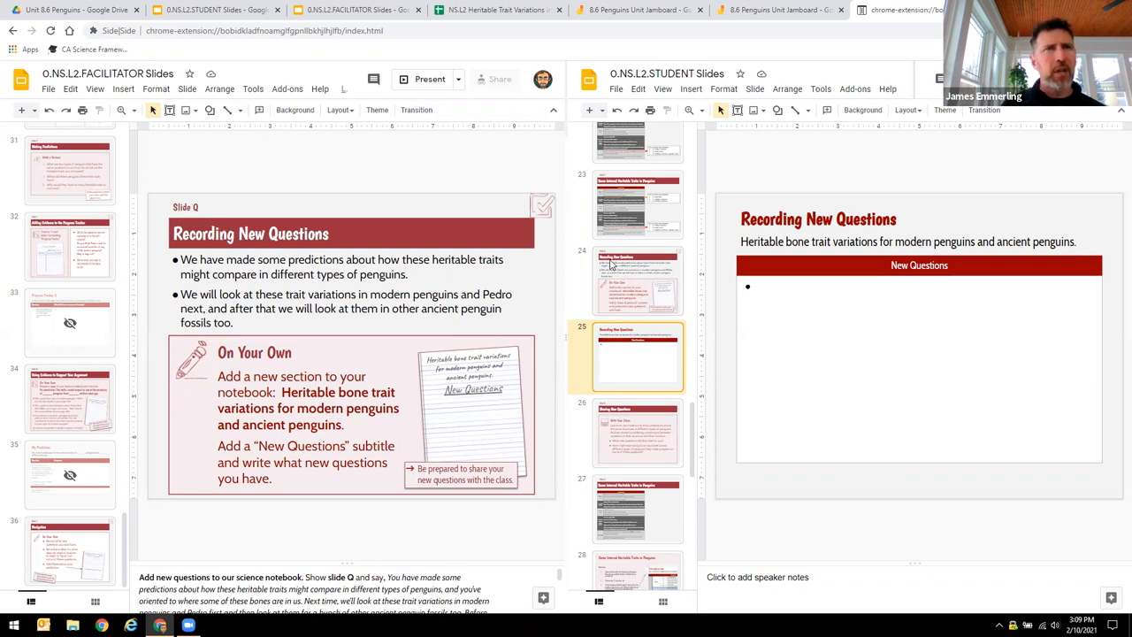
Step: Reopen student slide 24, Recording New Questions
click(636, 280)
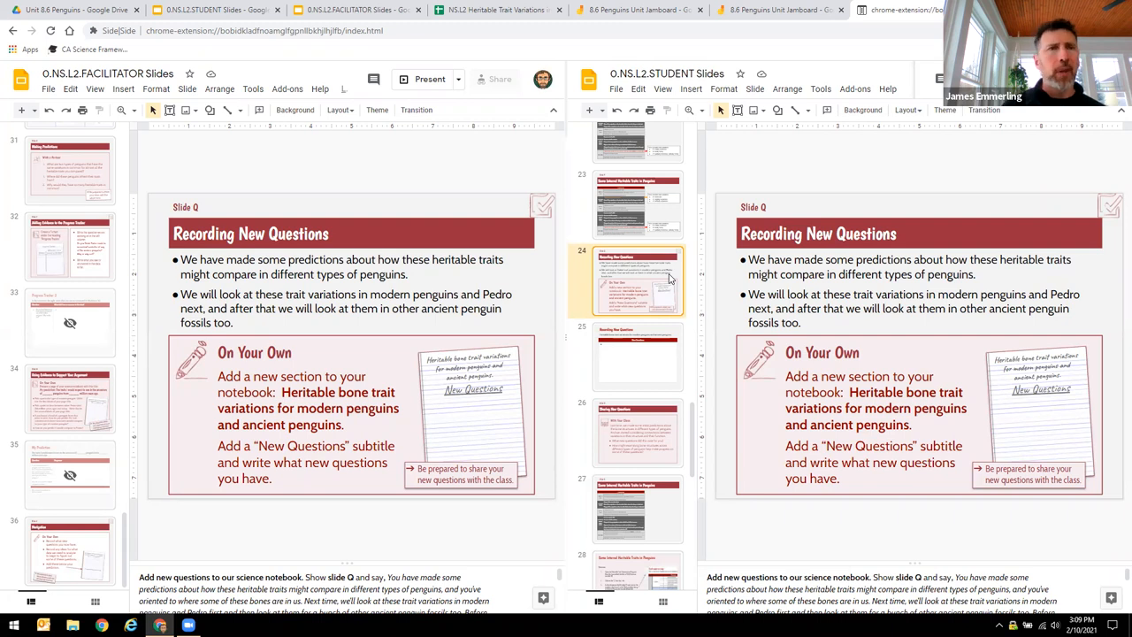
mouse_move(620, 302)
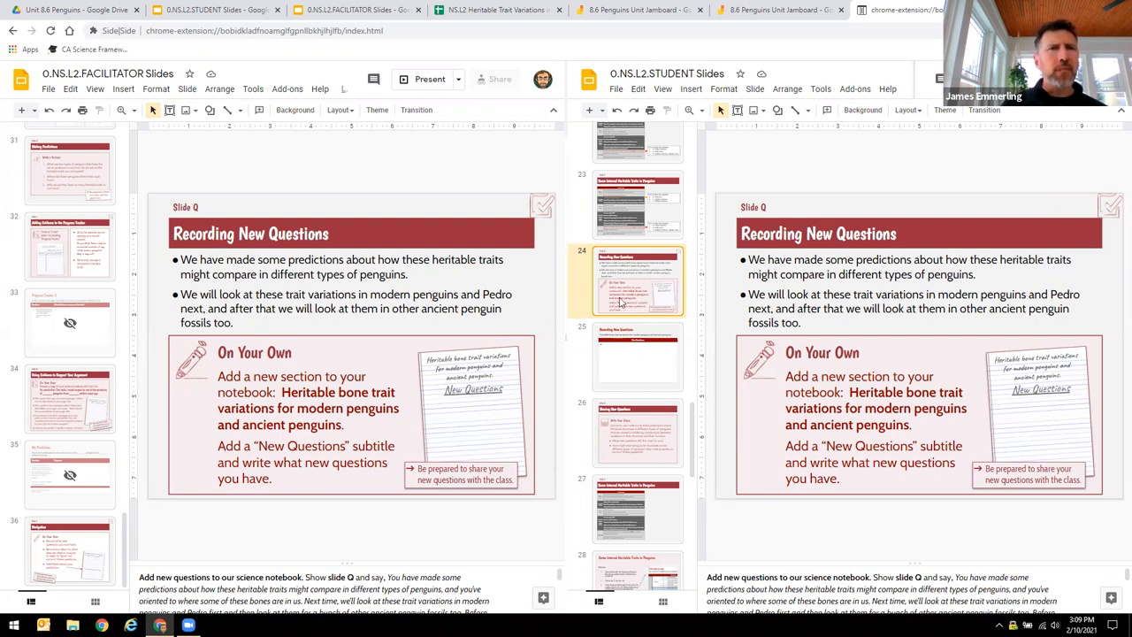